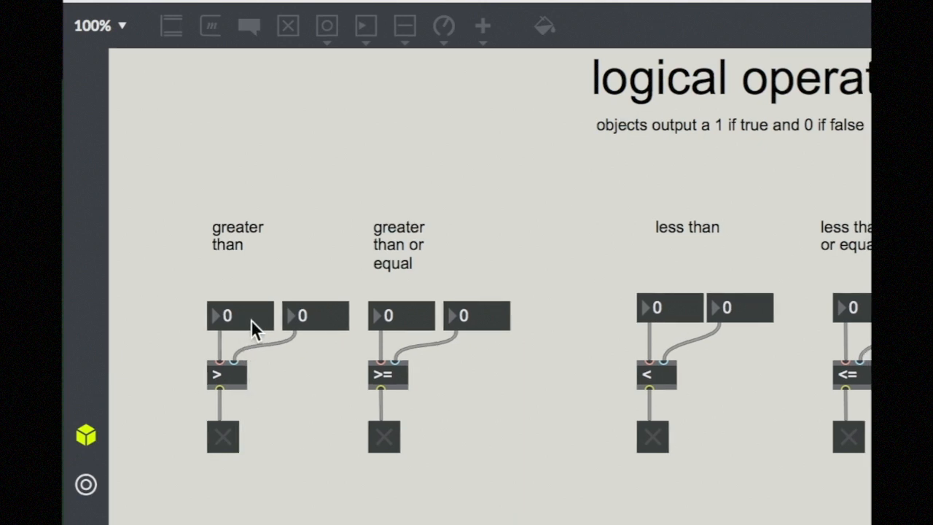
{"action": "mouse_move", "coordinate": [255, 383]}
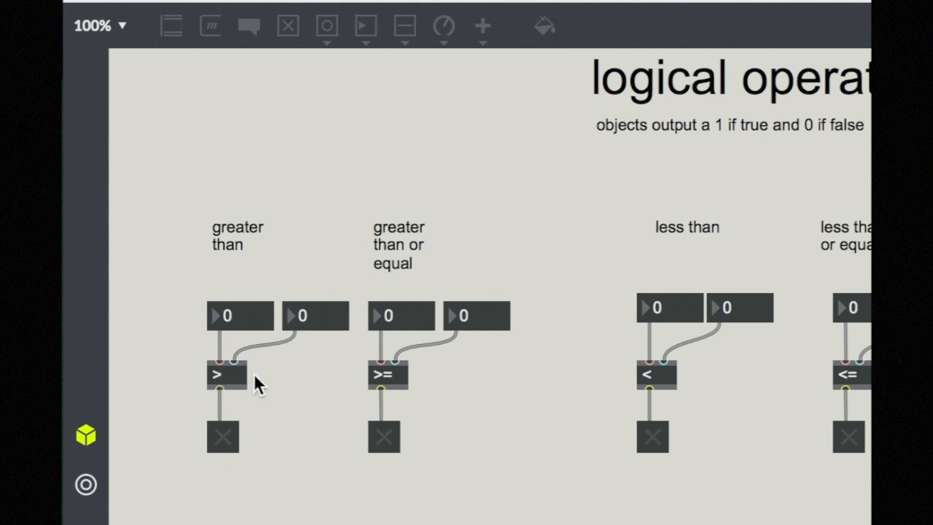
{"action": "mouse_move", "coordinate": [233, 368]}
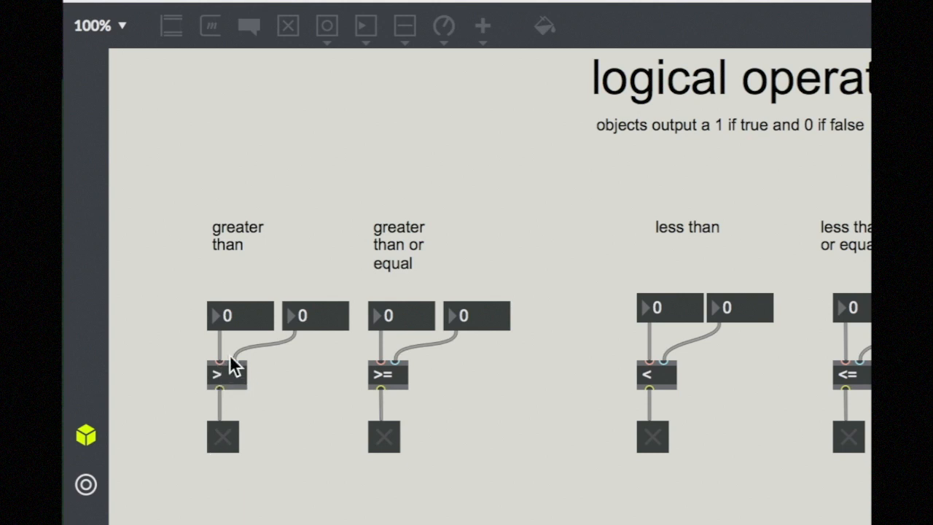
- Raise the greater-than example's right number box to 1, leaving the left at 0
{"action": "left_click", "coordinate": [316, 316]}
{"action": "type", "text": "1"}
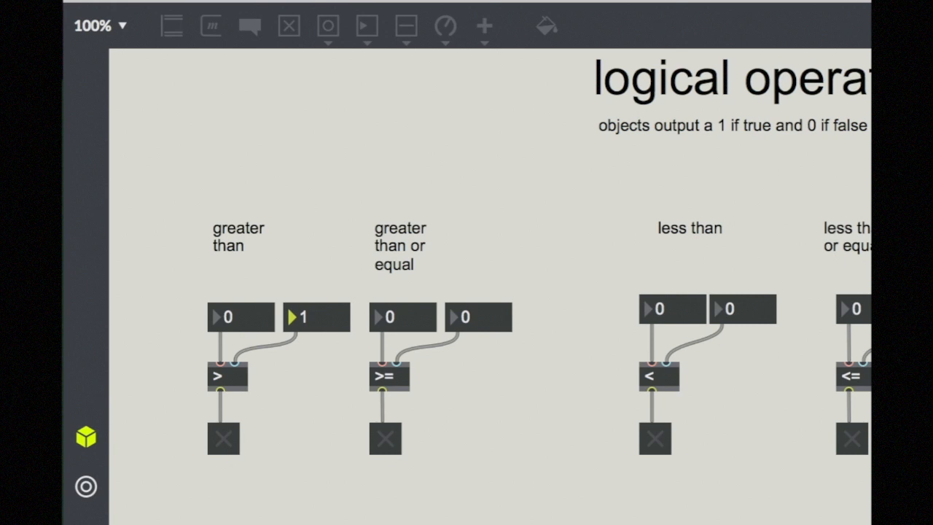
{"action": "mouse_move", "coordinate": [230, 416]}
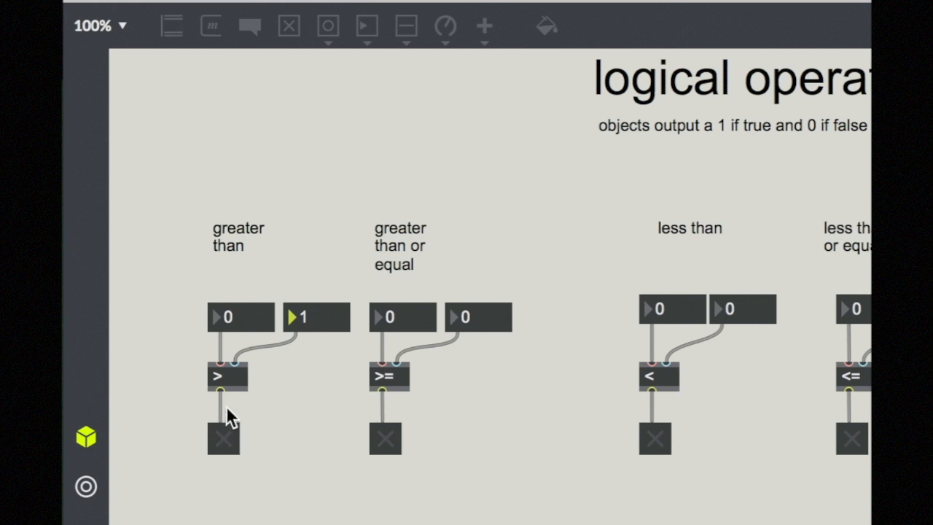
{"action": "mouse_move", "coordinate": [309, 327]}
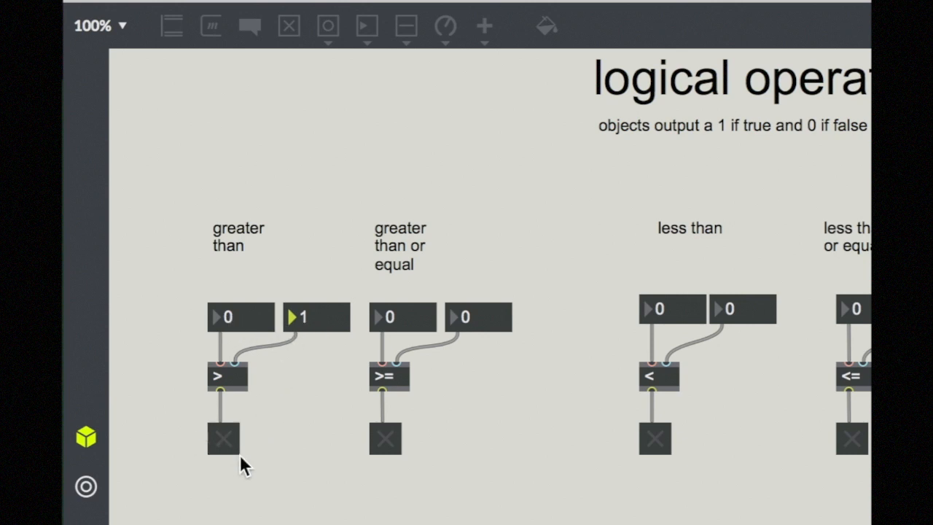
{"action": "mouse_move", "coordinate": [240, 378]}
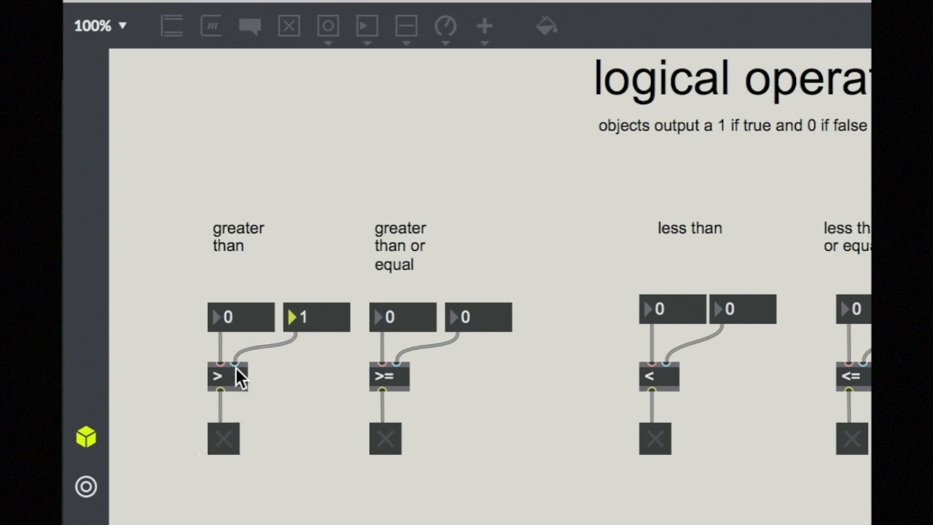
{"action": "mouse_move", "coordinate": [240, 399]}
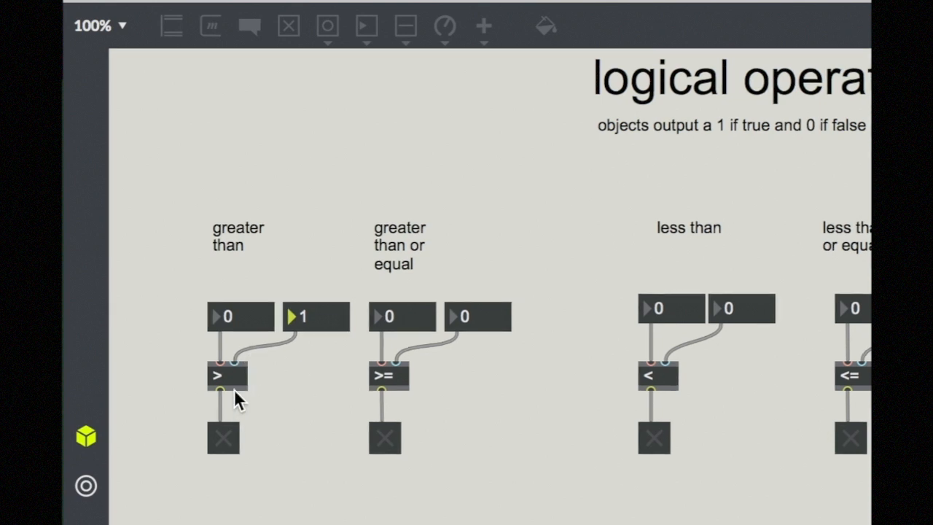
{"action": "mouse_move", "coordinate": [240, 368]}
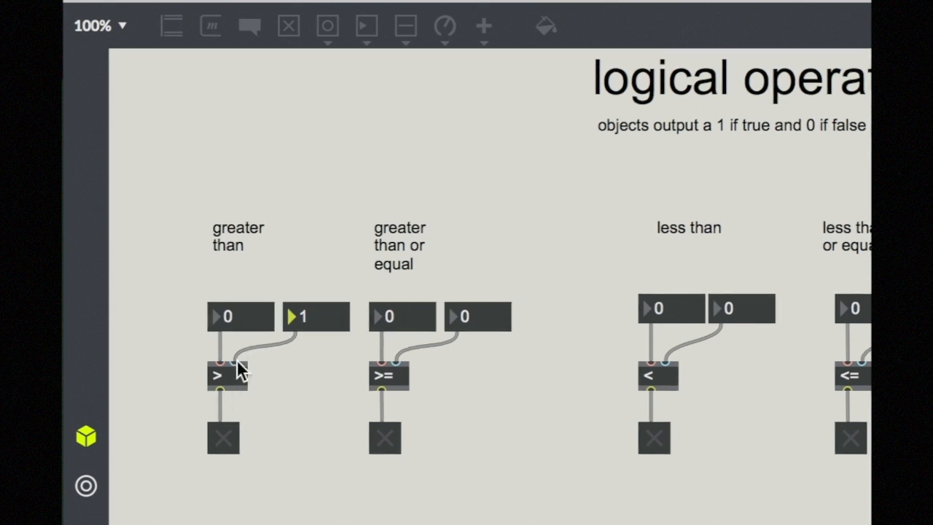
{"action": "mouse_move", "coordinate": [284, 368]}
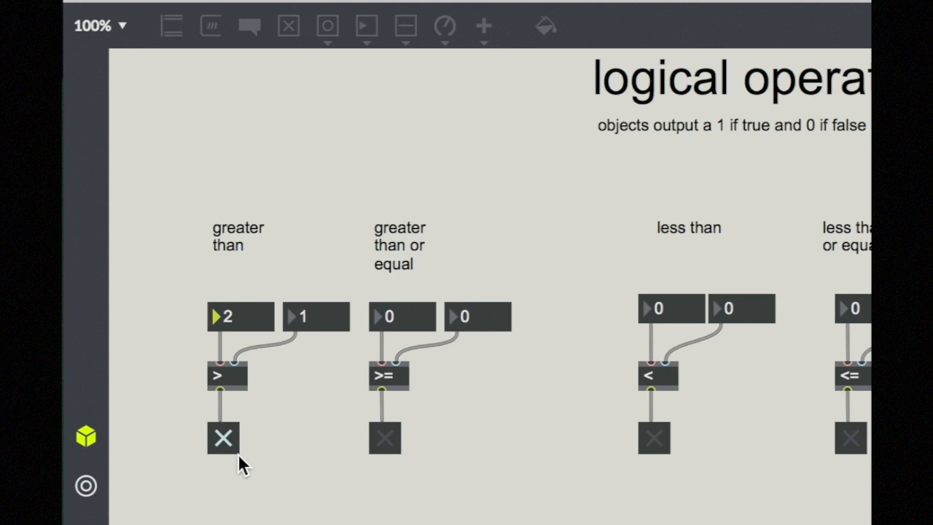
{"action": "mouse_move", "coordinate": [250, 335]}
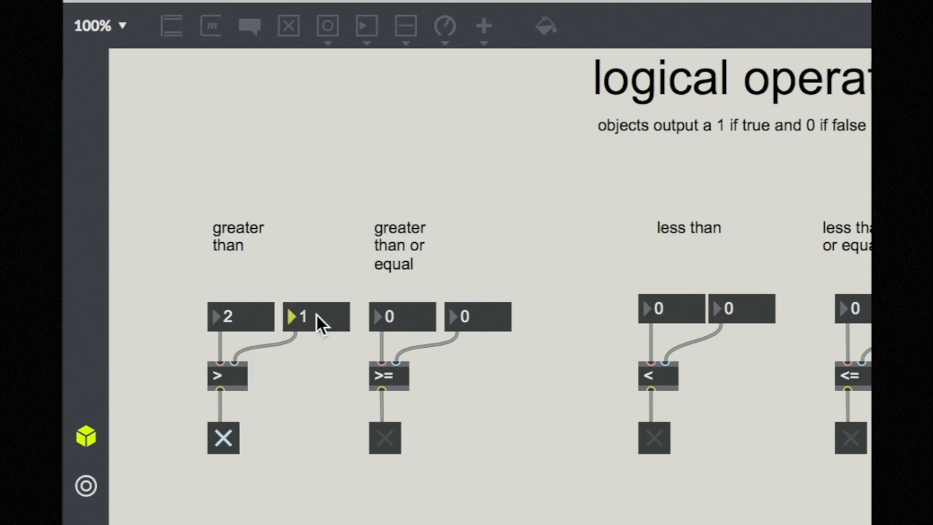
- Enter 3 in the greater-than comparison's right number box
{"action": "left_click", "coordinate": [313, 315]}
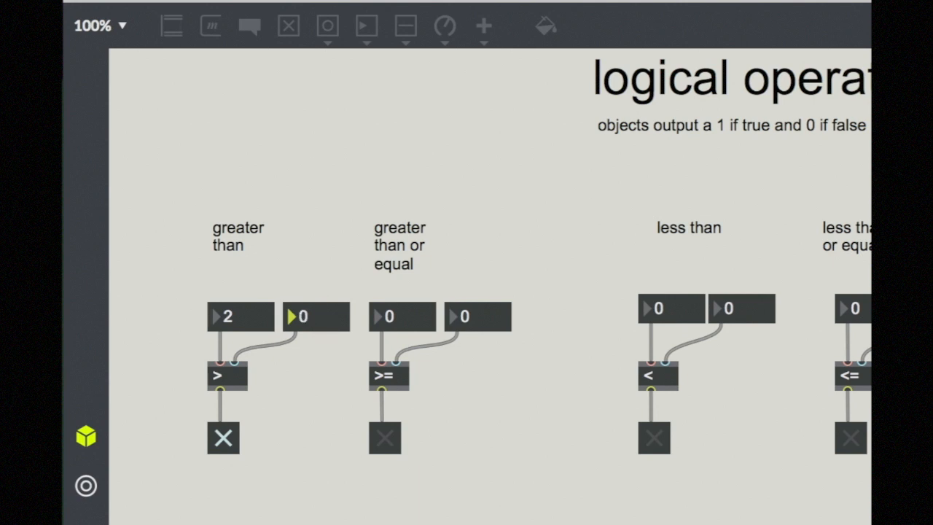
{"action": "type", "text": "3"}
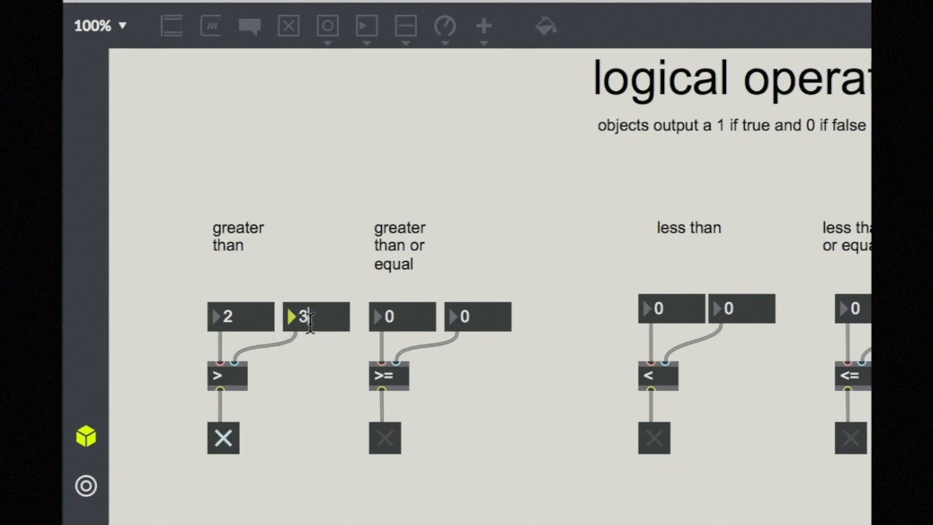
{"action": "mouse_move", "coordinate": [233, 439]}
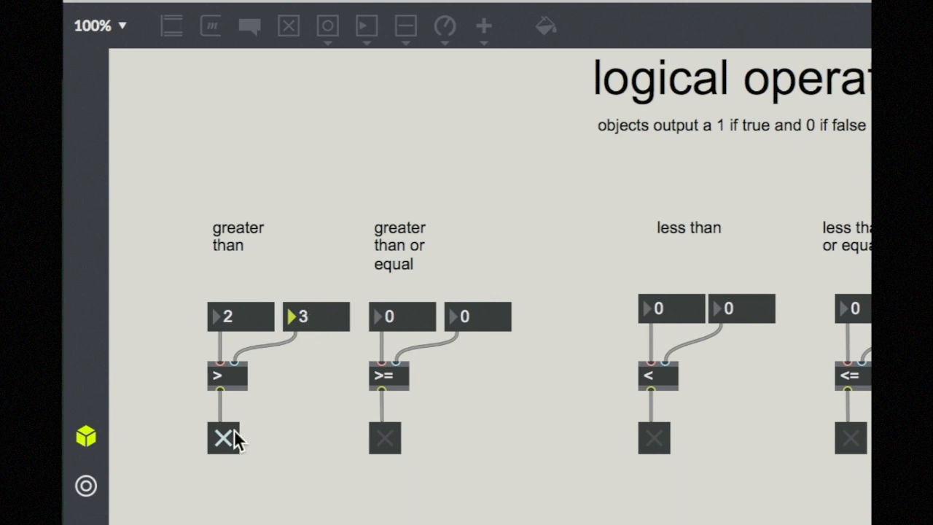
{"action": "mouse_move", "coordinate": [282, 442]}
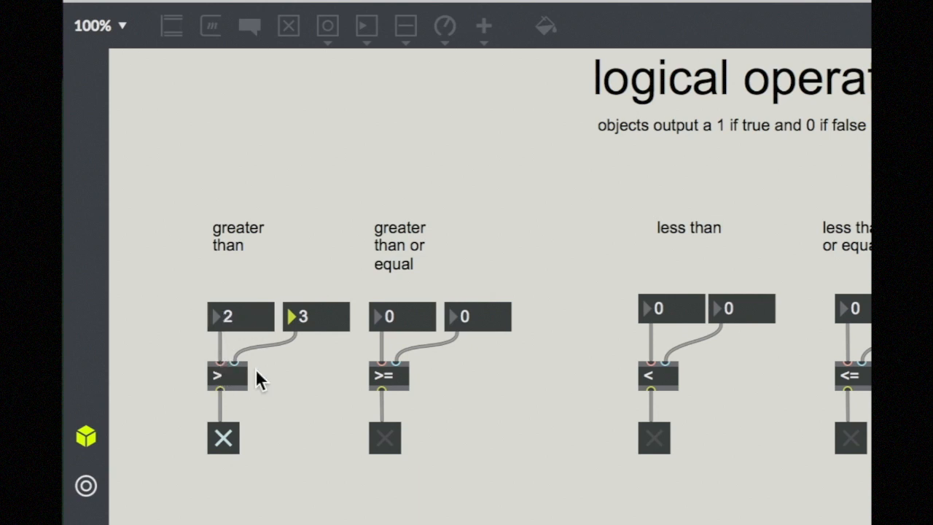
{"action": "mouse_move", "coordinate": [204, 427]}
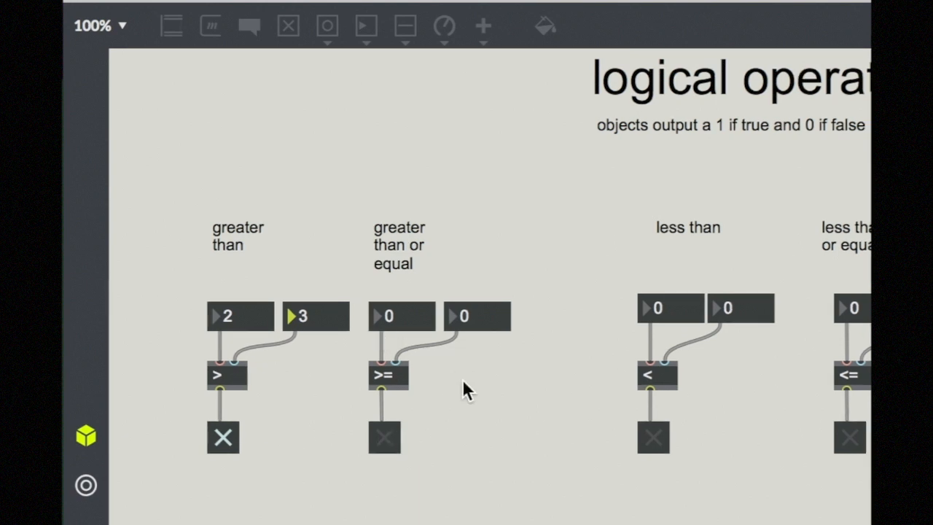
{"action": "mouse_move", "coordinate": [385, 374]}
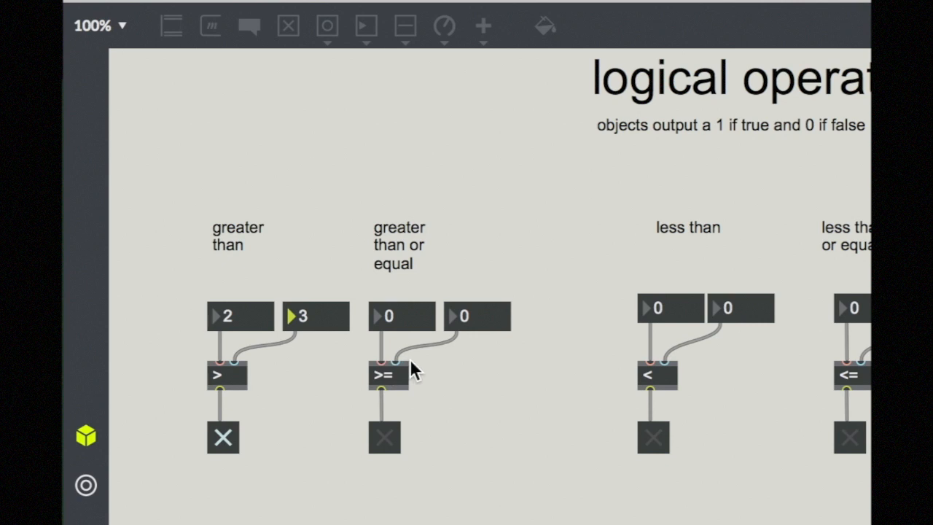
{"action": "mouse_move", "coordinate": [258, 404]}
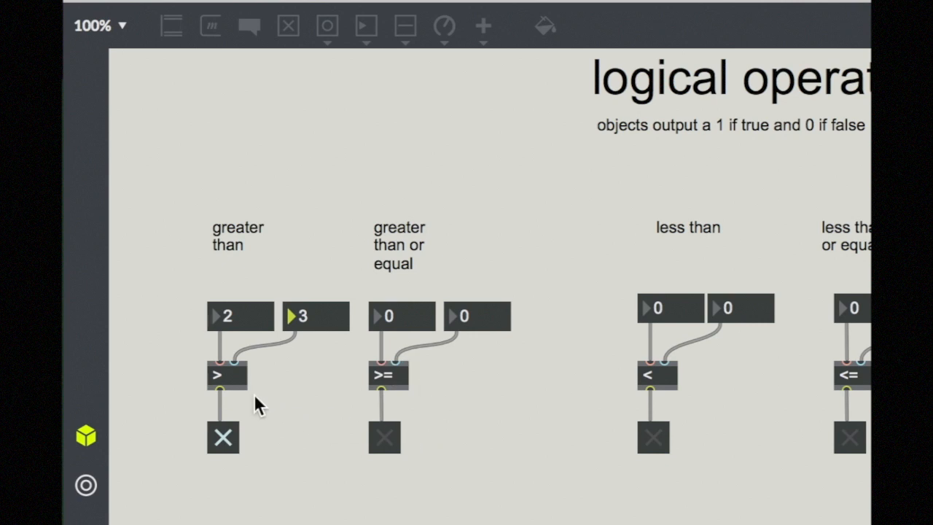
{"action": "mouse_move", "coordinate": [270, 434]}
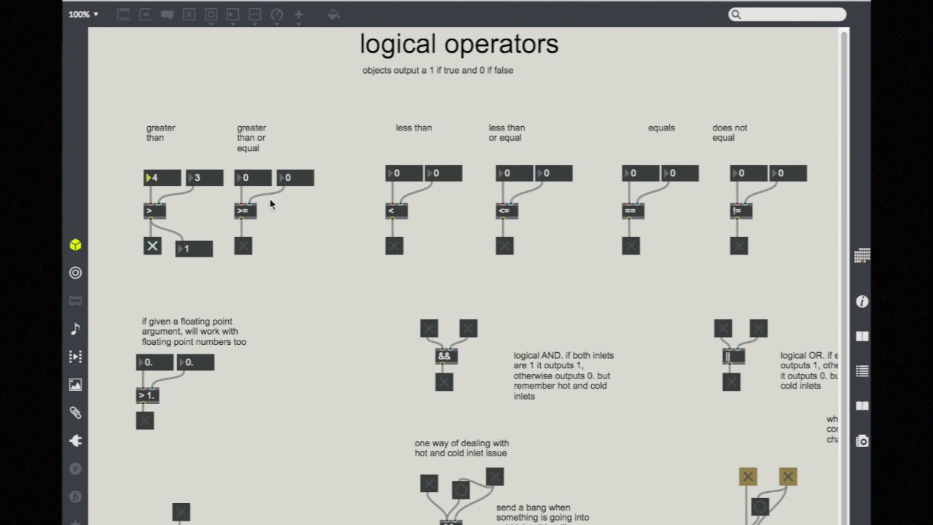
{"action": "mouse_move", "coordinate": [397, 231]}
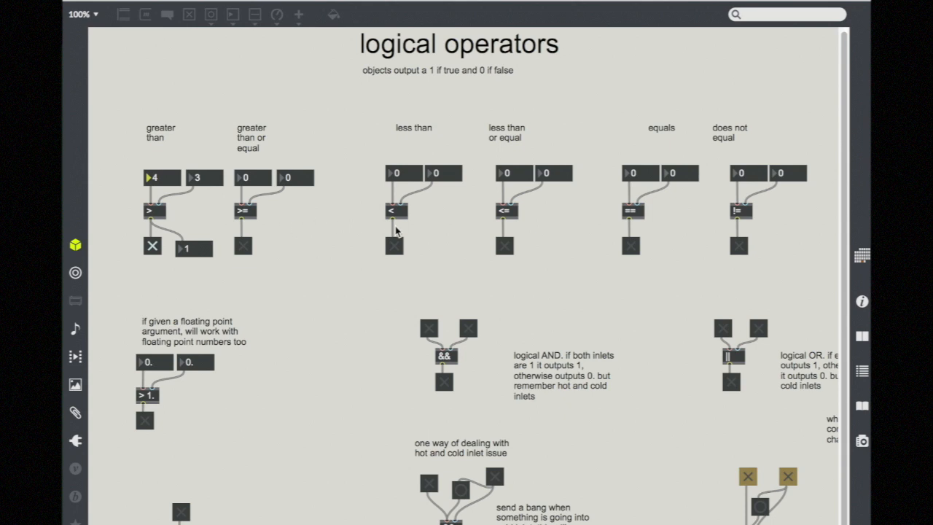
{"action": "mouse_move", "coordinate": [529, 217]}
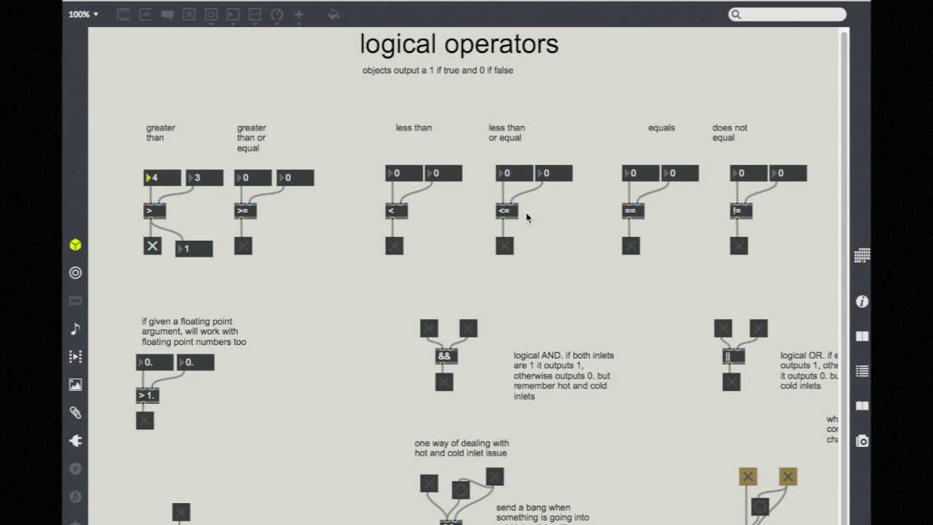
{"action": "mouse_move", "coordinate": [653, 228]}
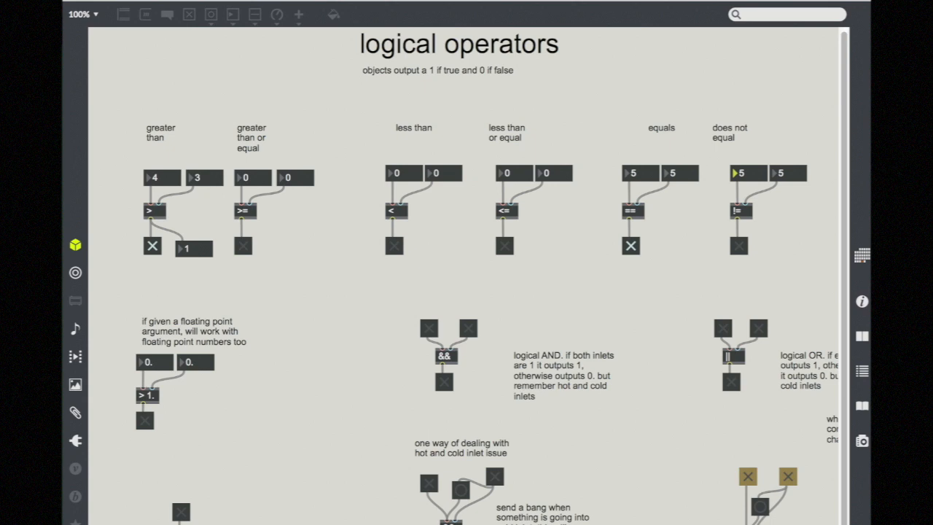
{"action": "mouse_move", "coordinate": [504, 328]}
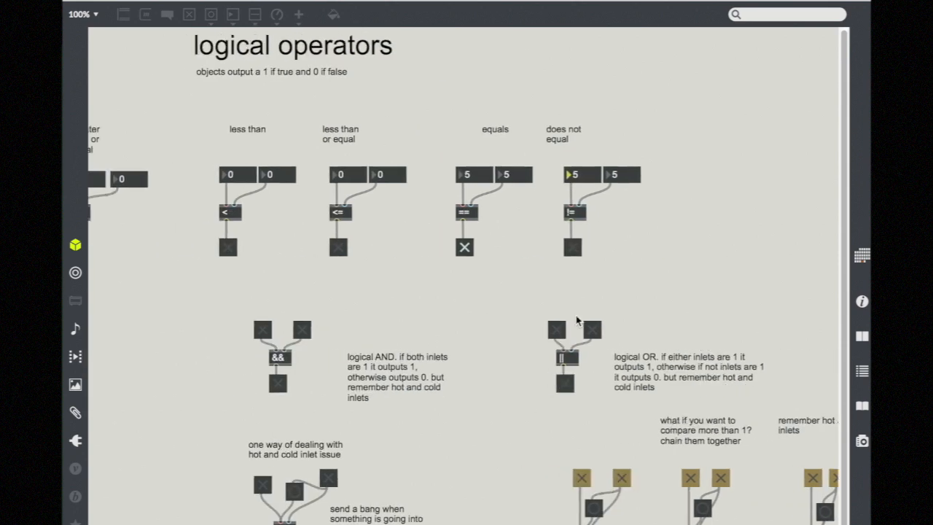
{"action": "mouse_move", "coordinate": [555, 311]}
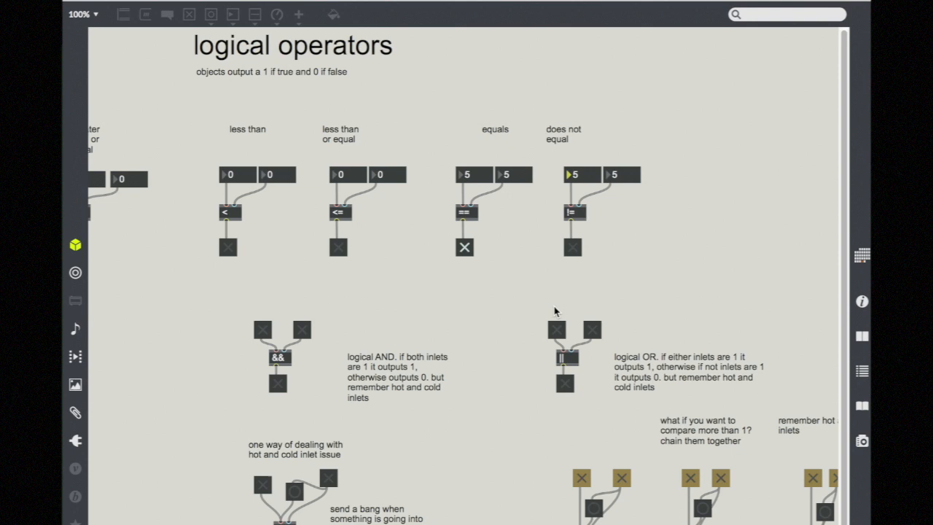
{"action": "mouse_move", "coordinate": [298, 366]}
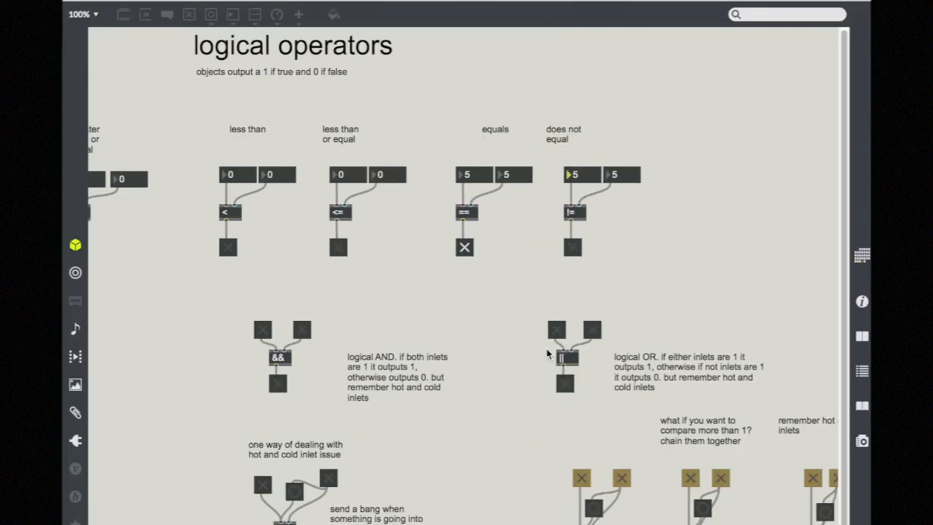
{"action": "mouse_move", "coordinate": [561, 333]}
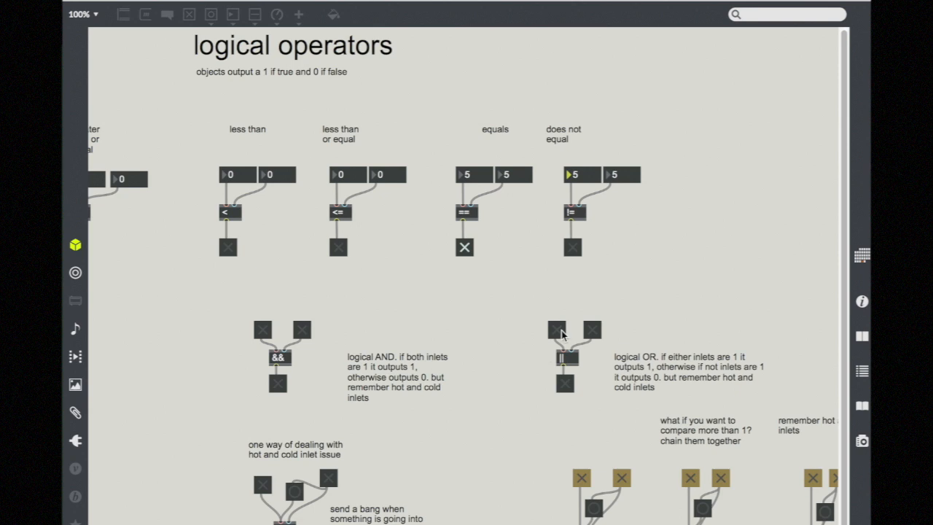